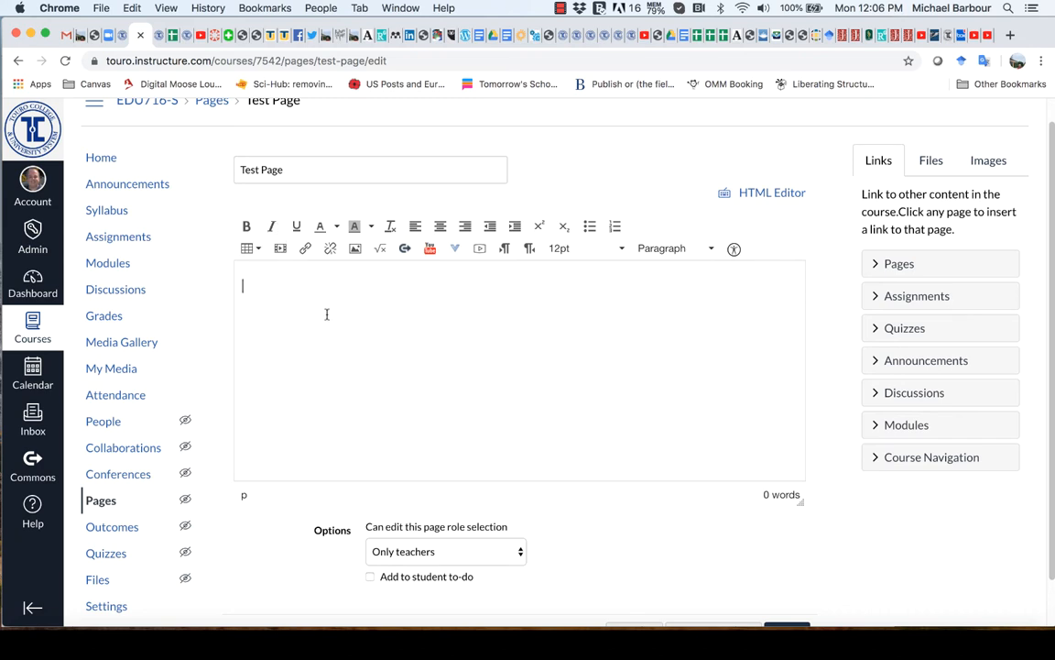
- Type the placeholder "[add an advanced organizer for the students]" into the Test Page body
text([add an ad)
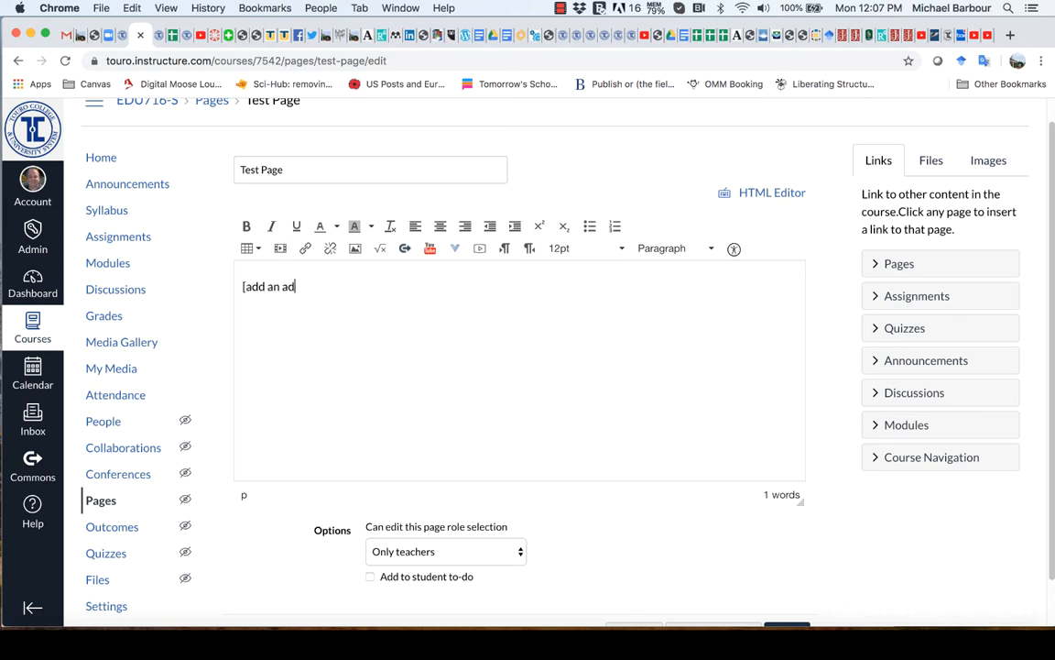
text(vanced organizat)
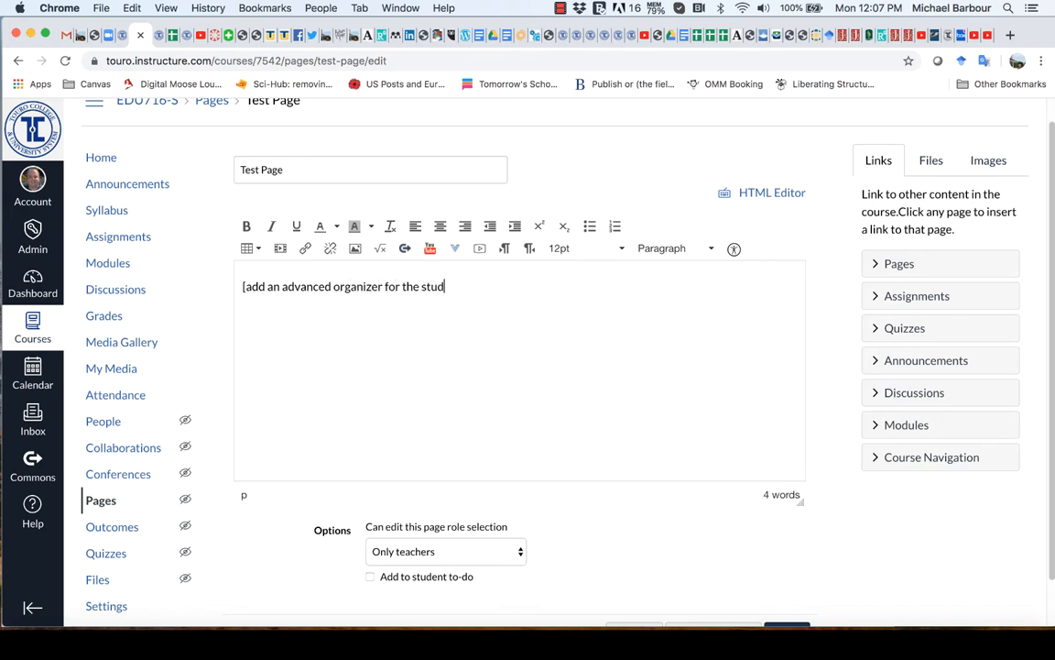
text(ents])
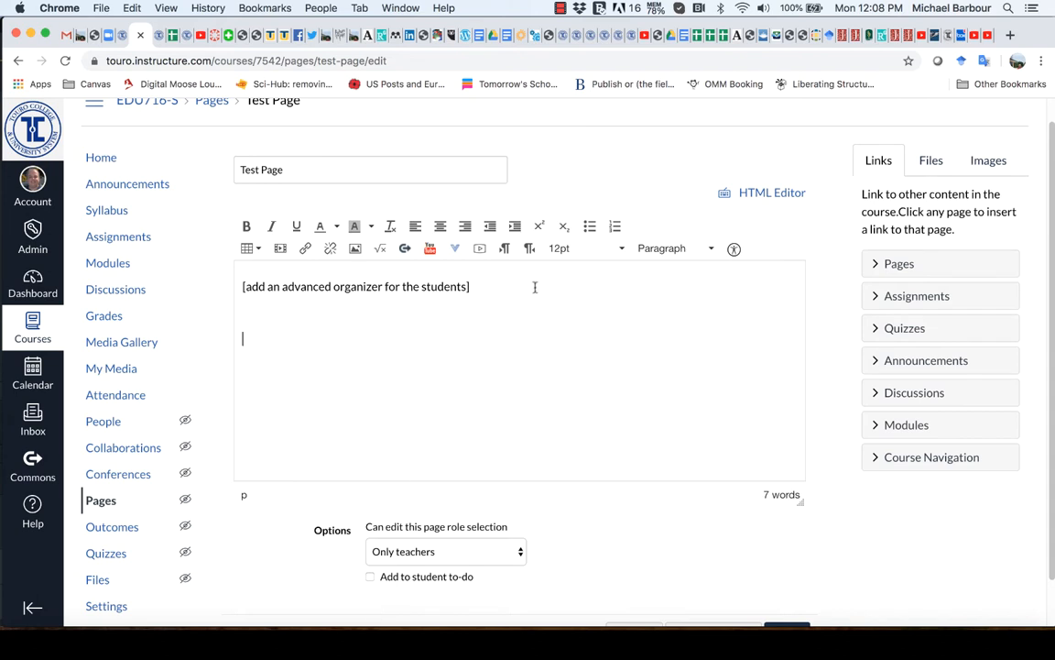
mouse_move(454, 249)
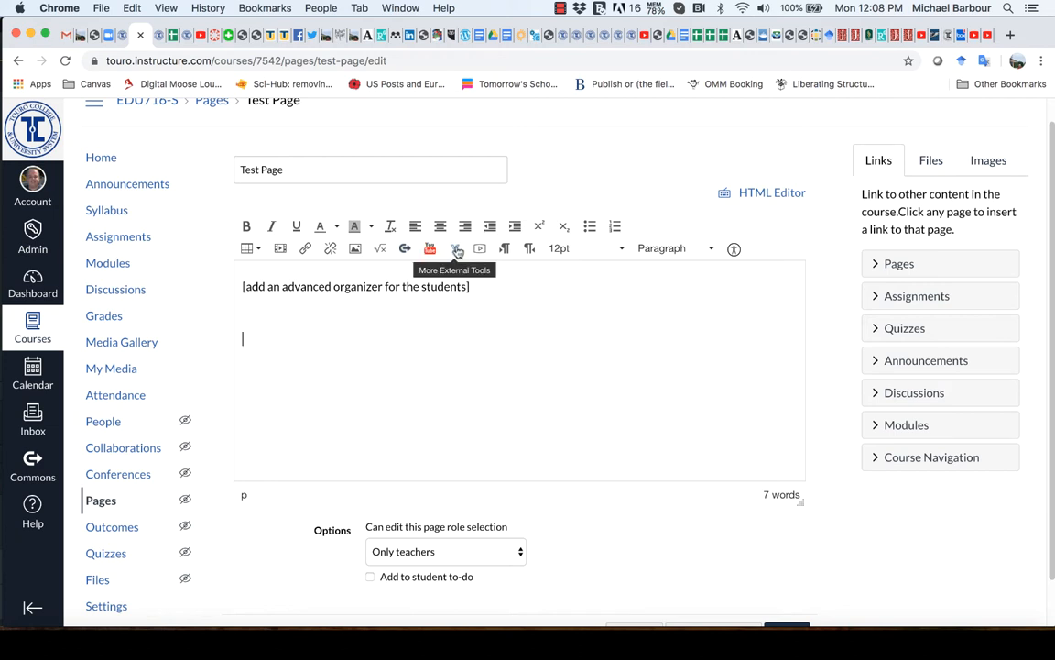
- Choose Box from the external tools list to launch the Box content dialog
click(458, 249)
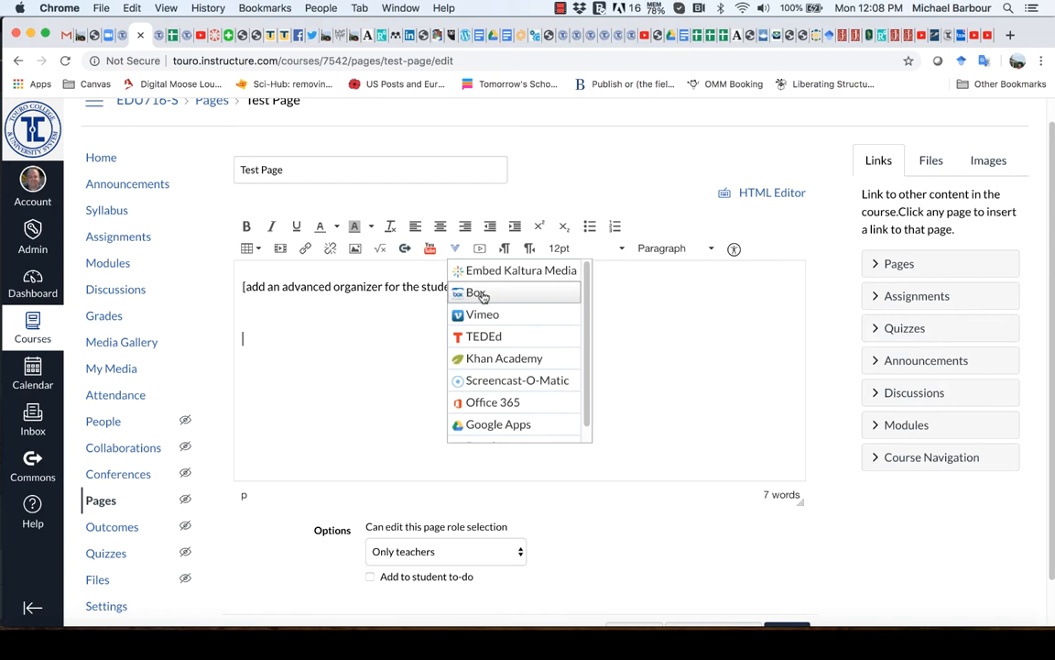
click(477, 293)
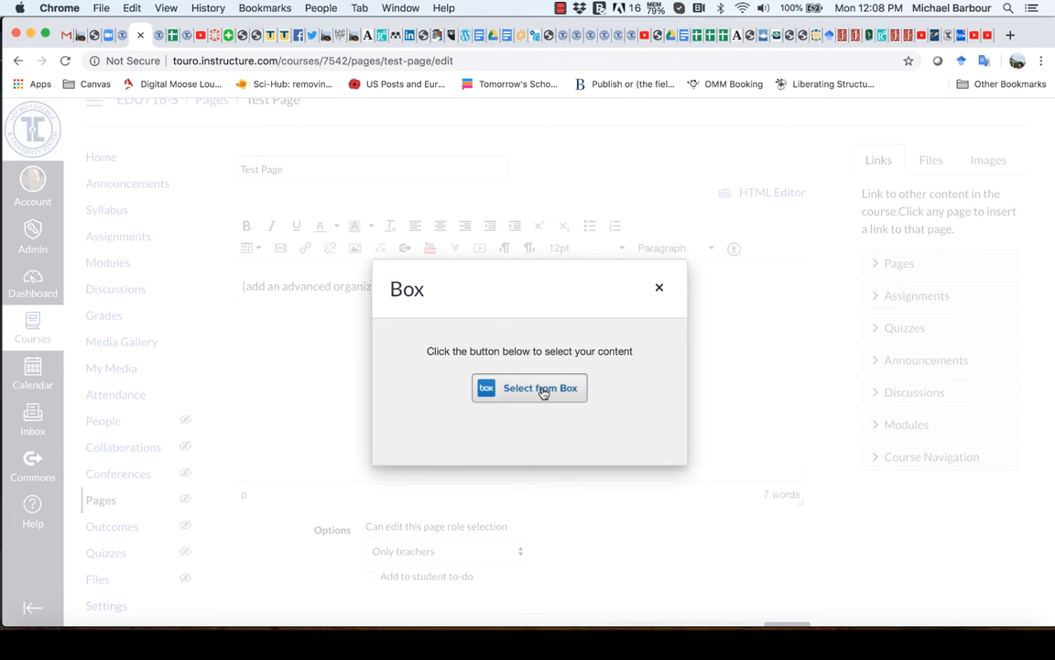
click(529, 388)
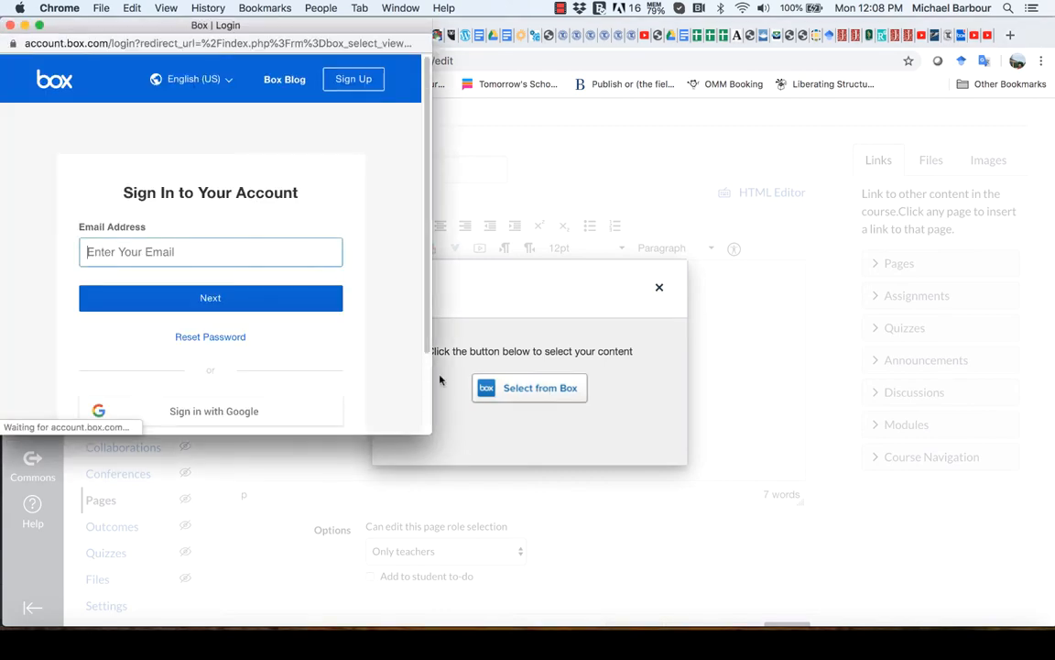
click(209, 251)
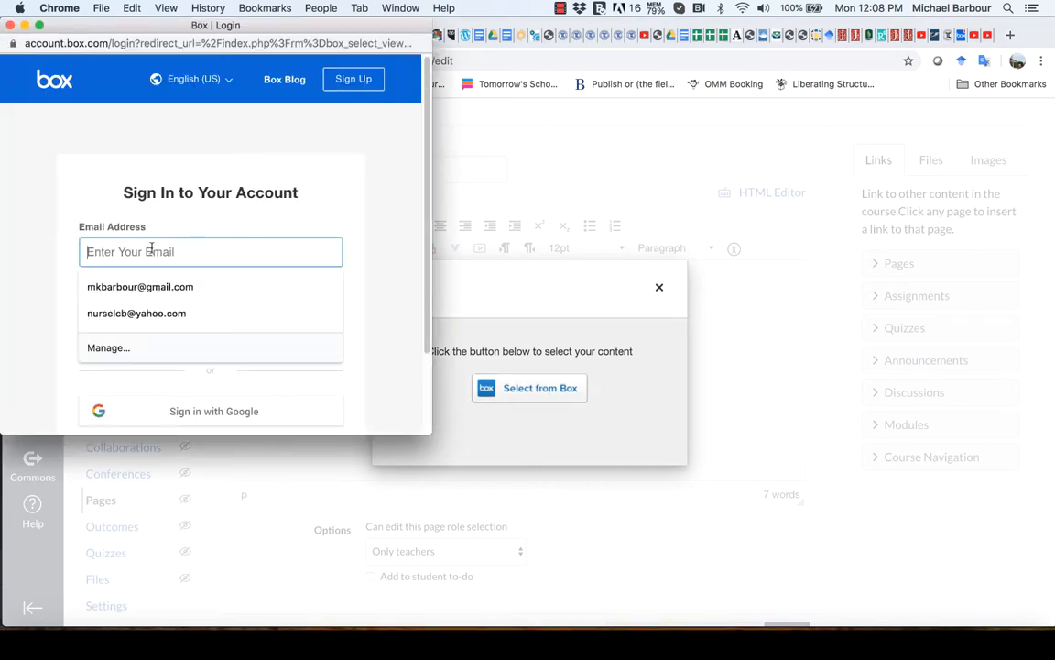
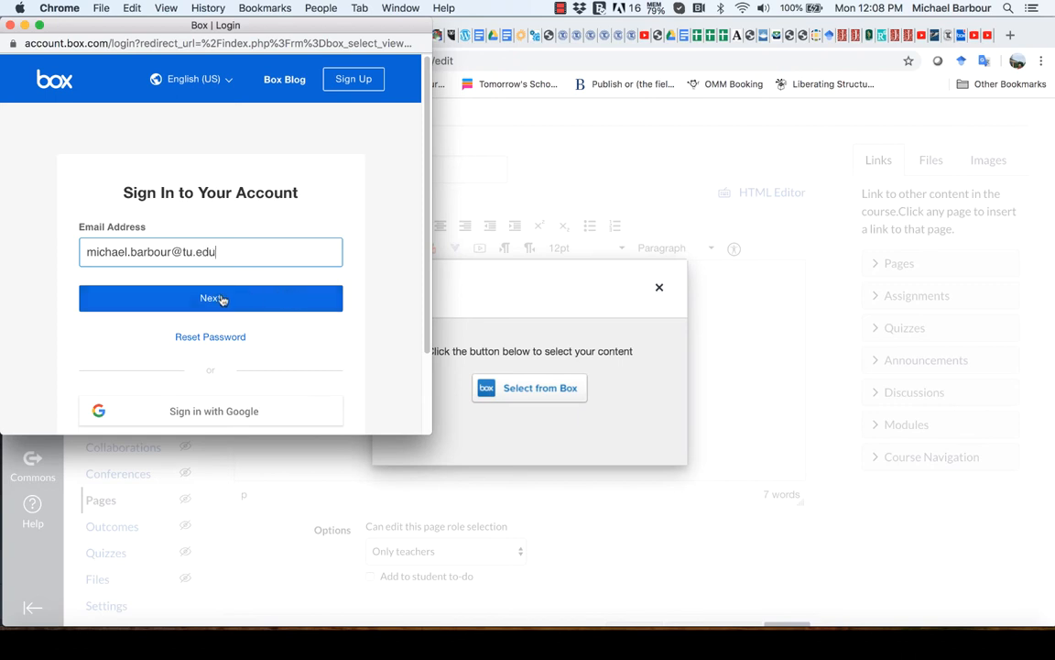
click(209, 297)
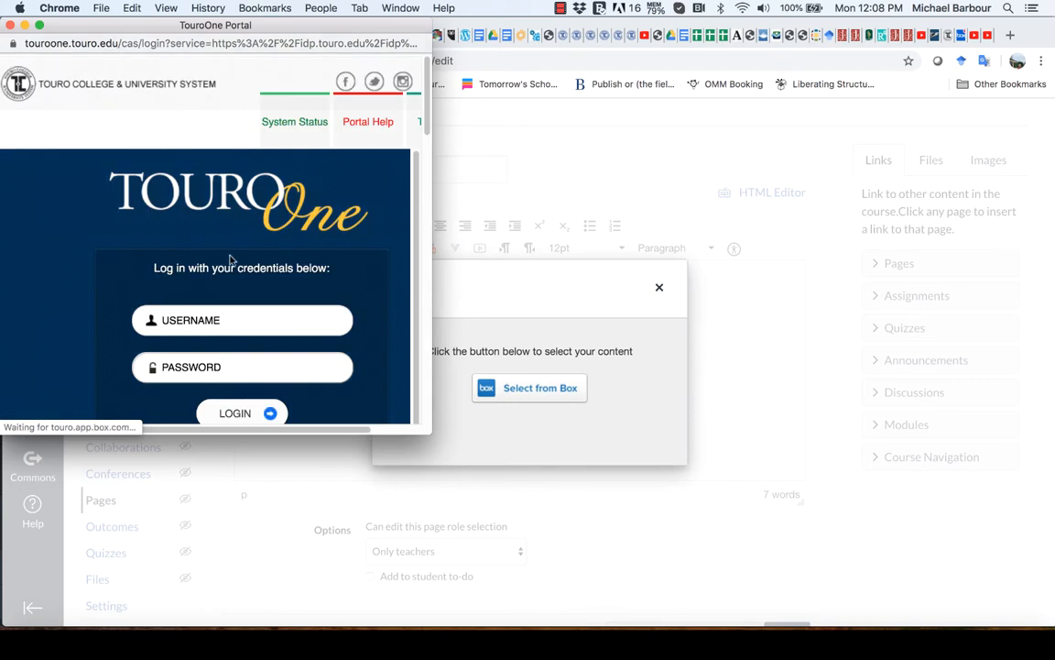
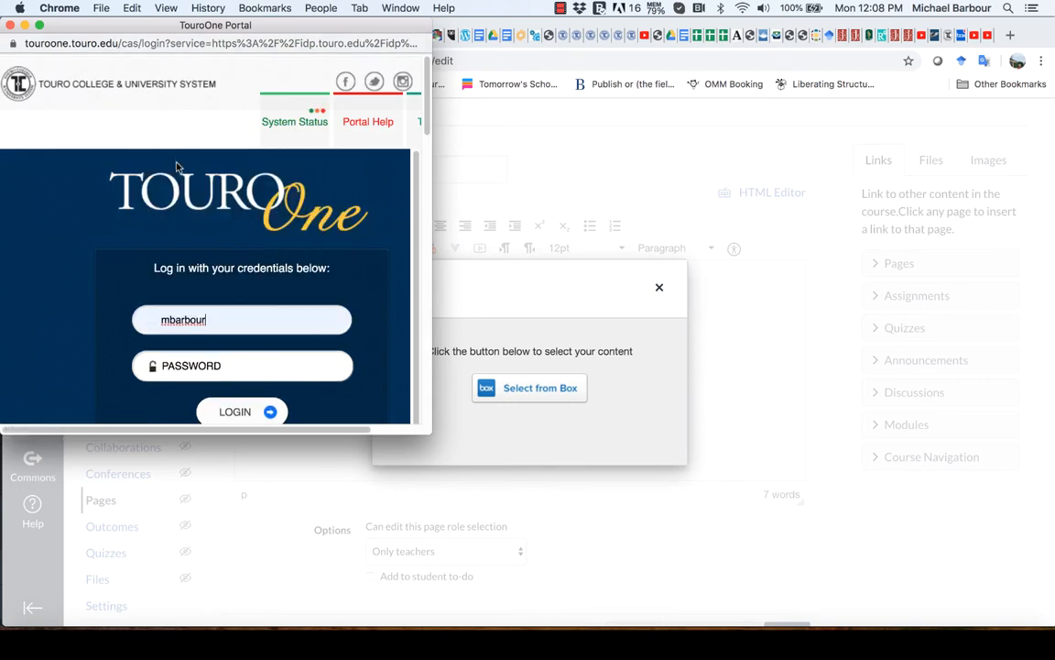
click(242, 367)
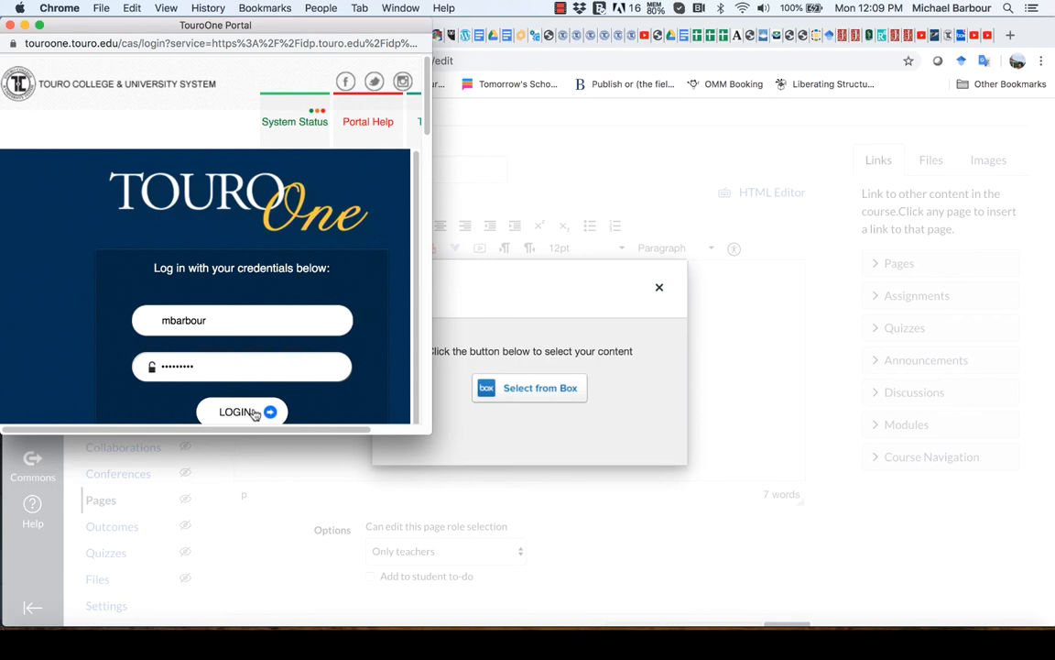
click(236, 410)
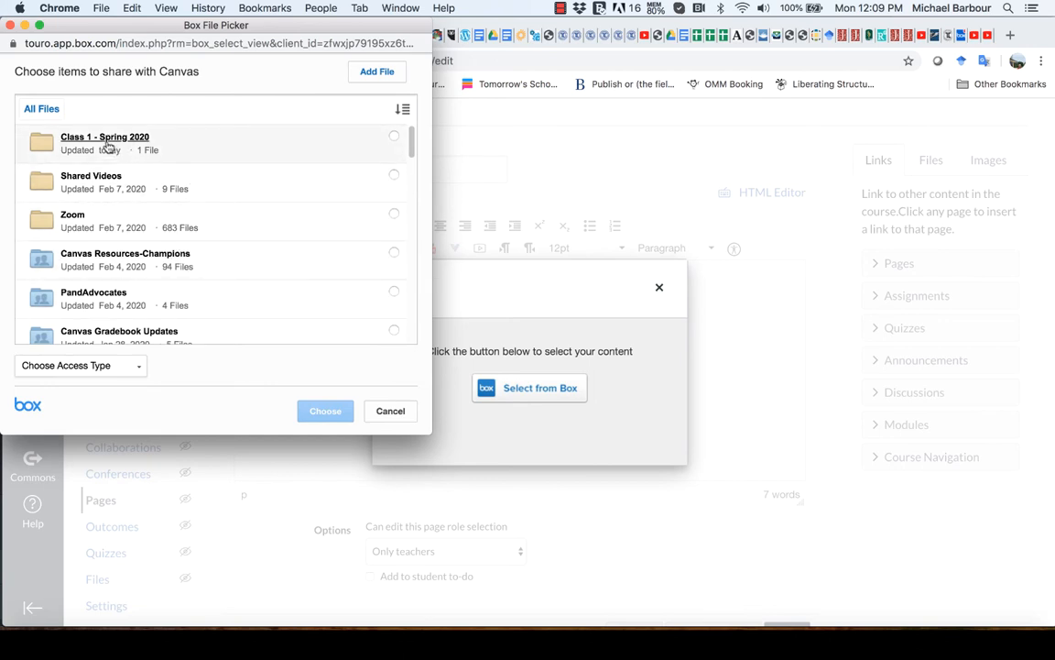
- Select March-02-2020.mp4 from Class 1 - Spring 2020 and share it into the page
click(104, 142)
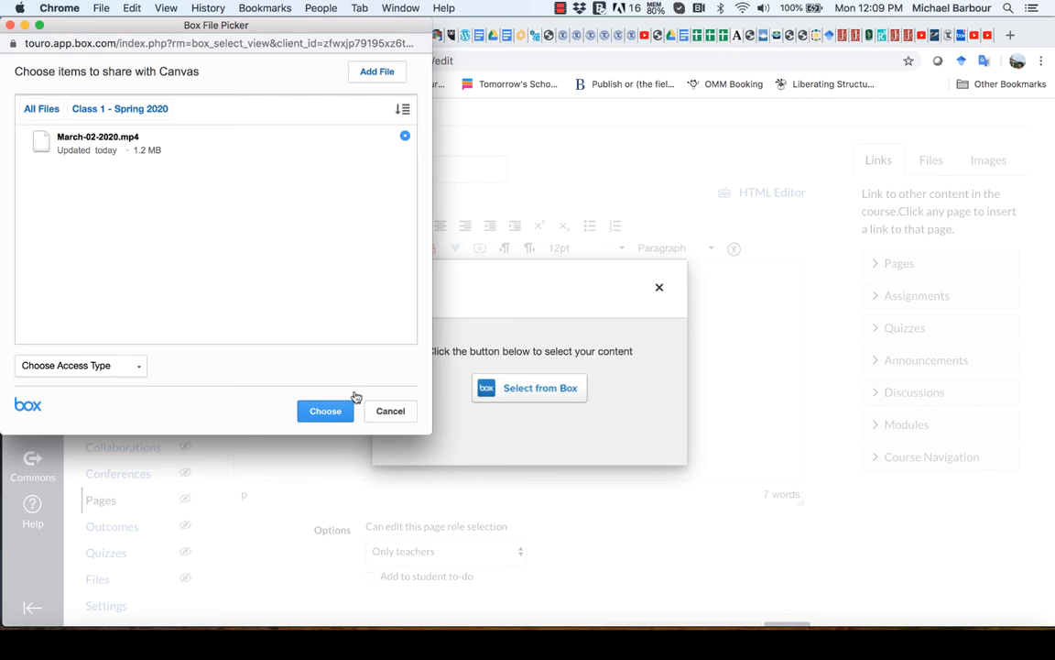
click(326, 410)
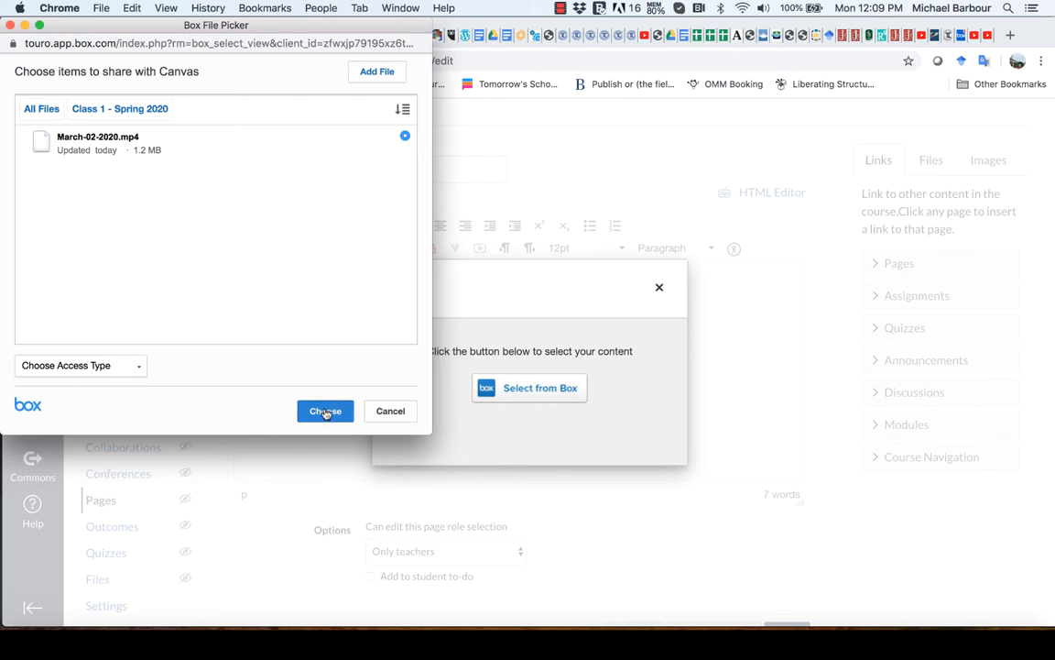
click(327, 411)
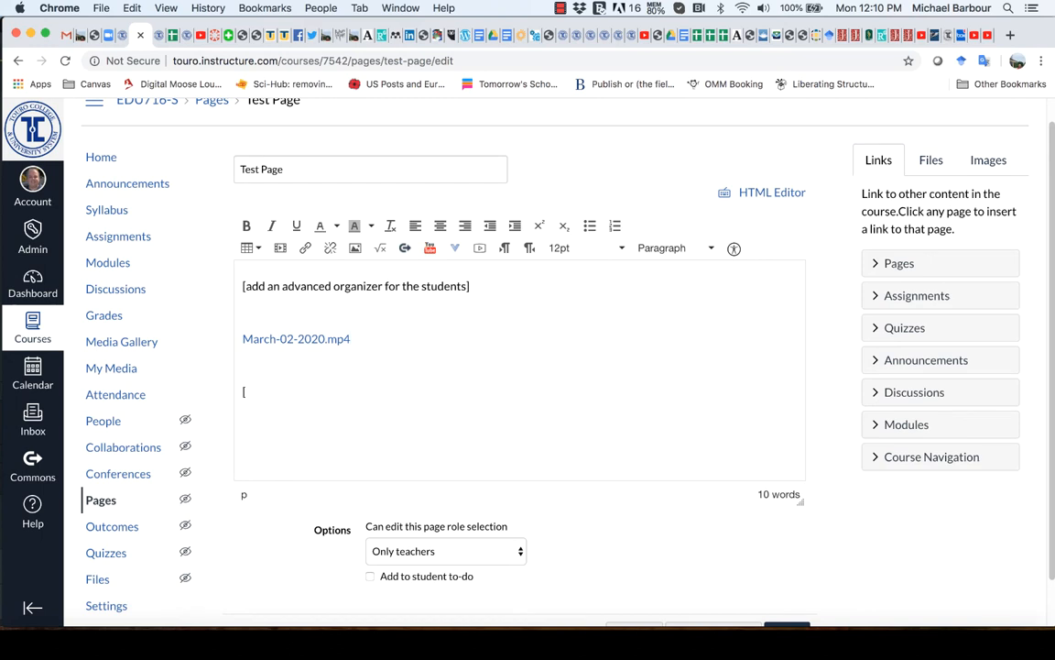
- Type the placeholder "[add some concluding thoughts]" below the video link
text(add some concluding)
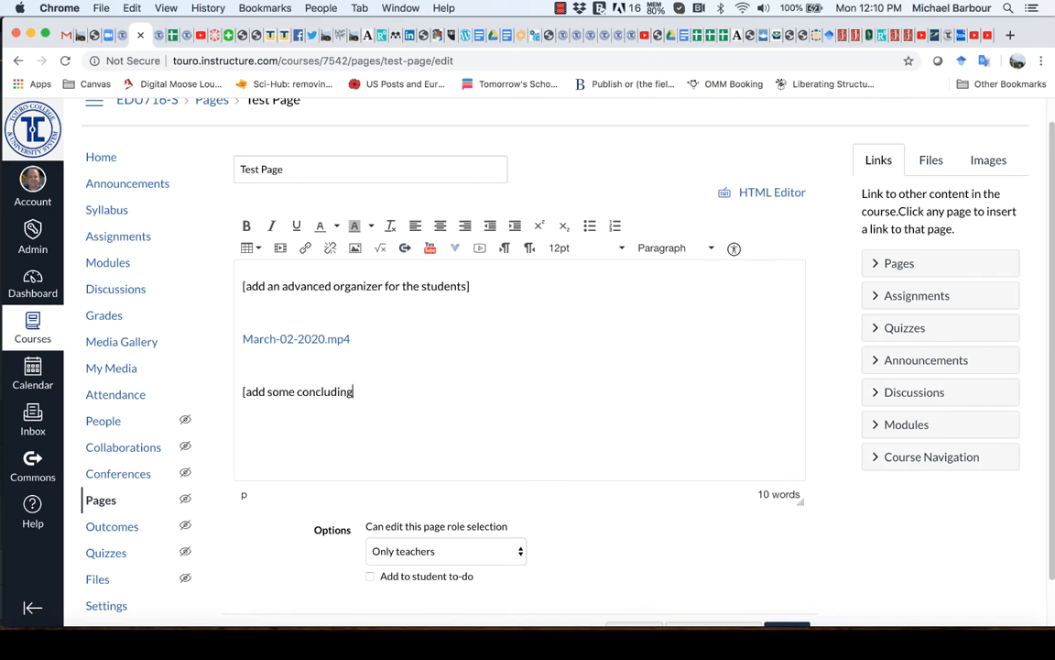
text(thoughts])
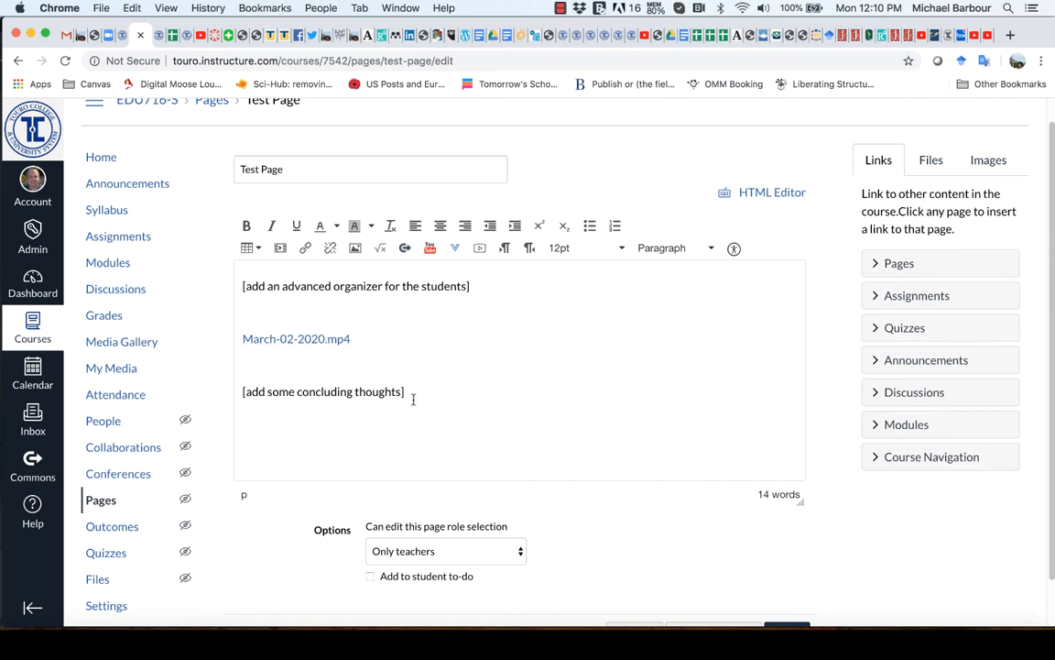
mouse_move(513, 421)
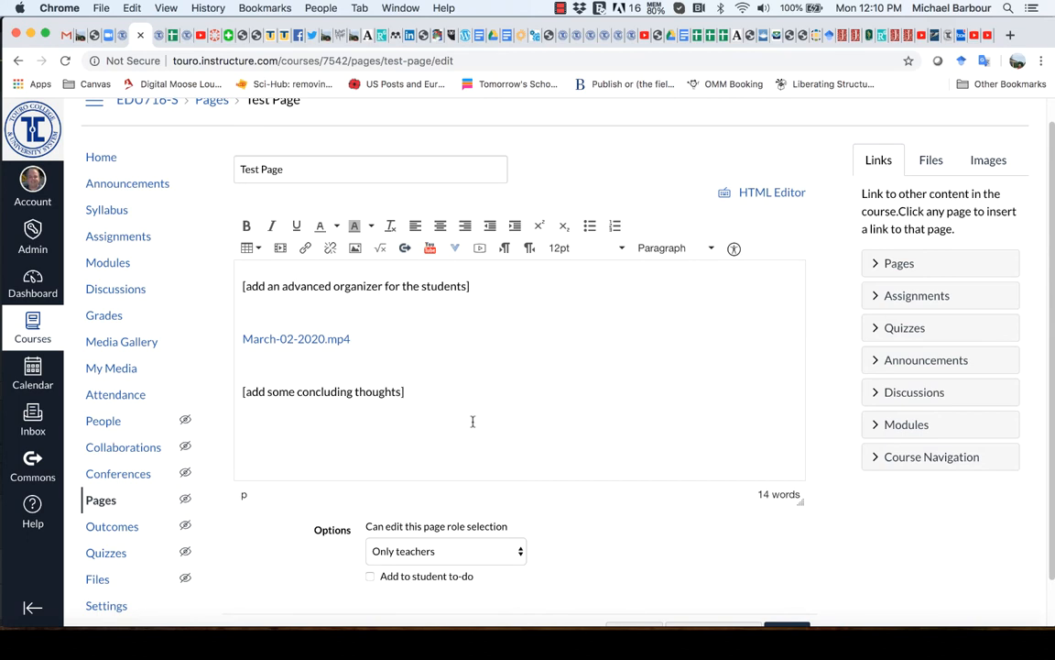
mouse_move(468, 410)
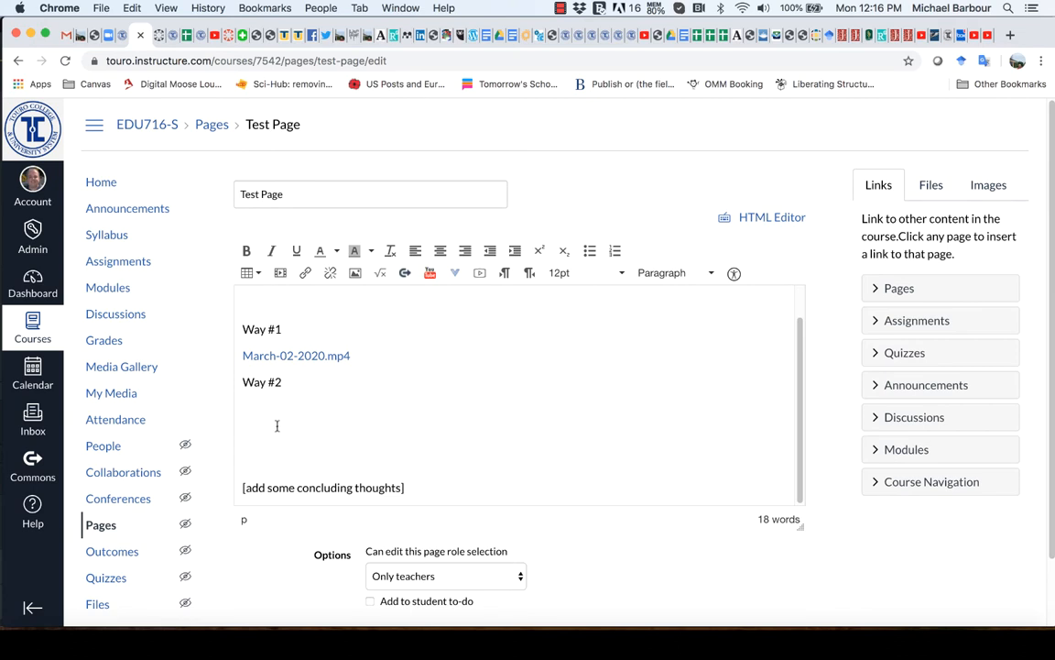
mouse_move(376, 433)
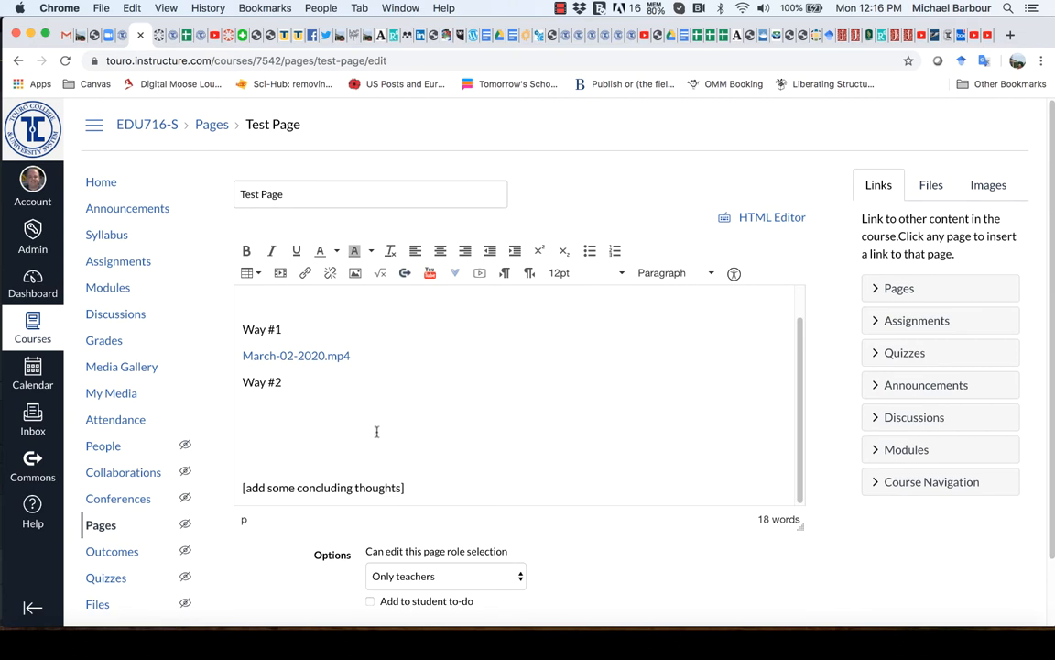
mouse_move(318, 425)
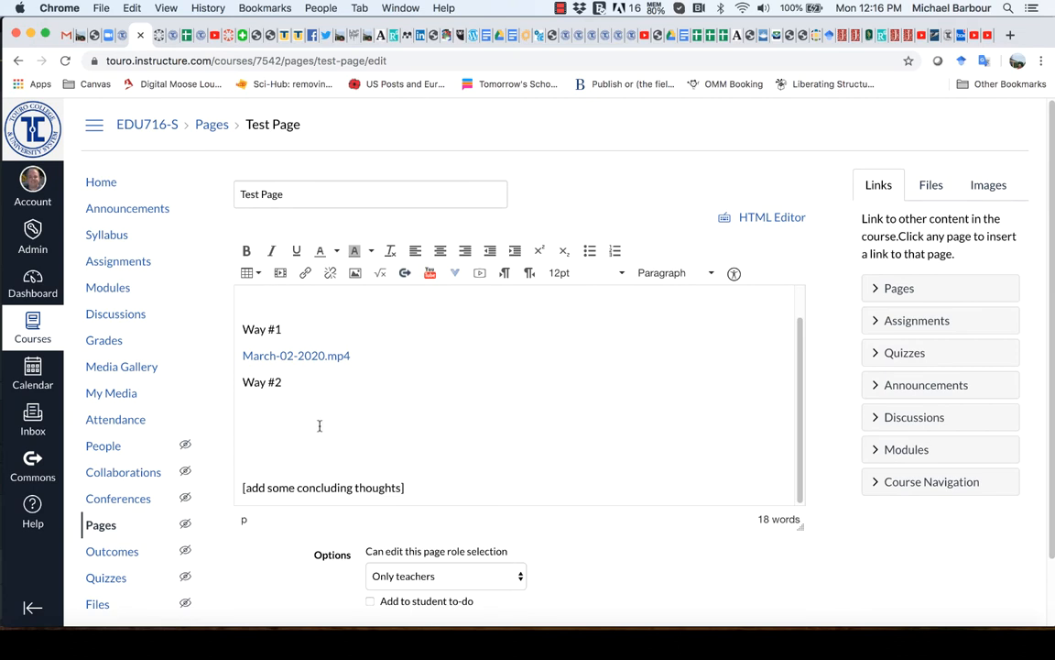
mouse_move(293, 429)
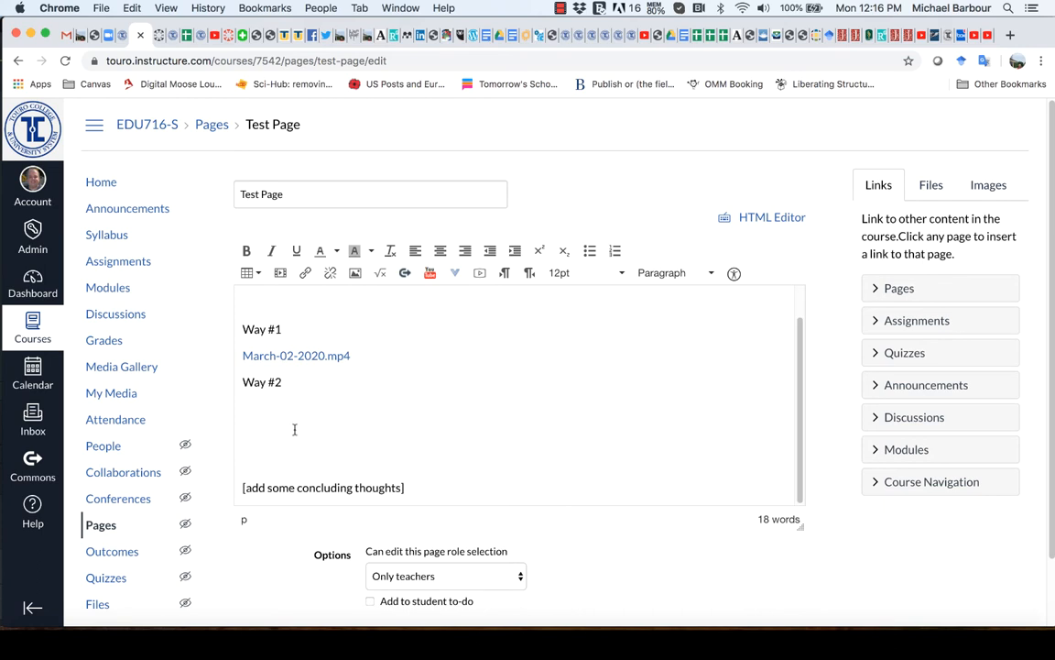
mouse_move(960, 40)
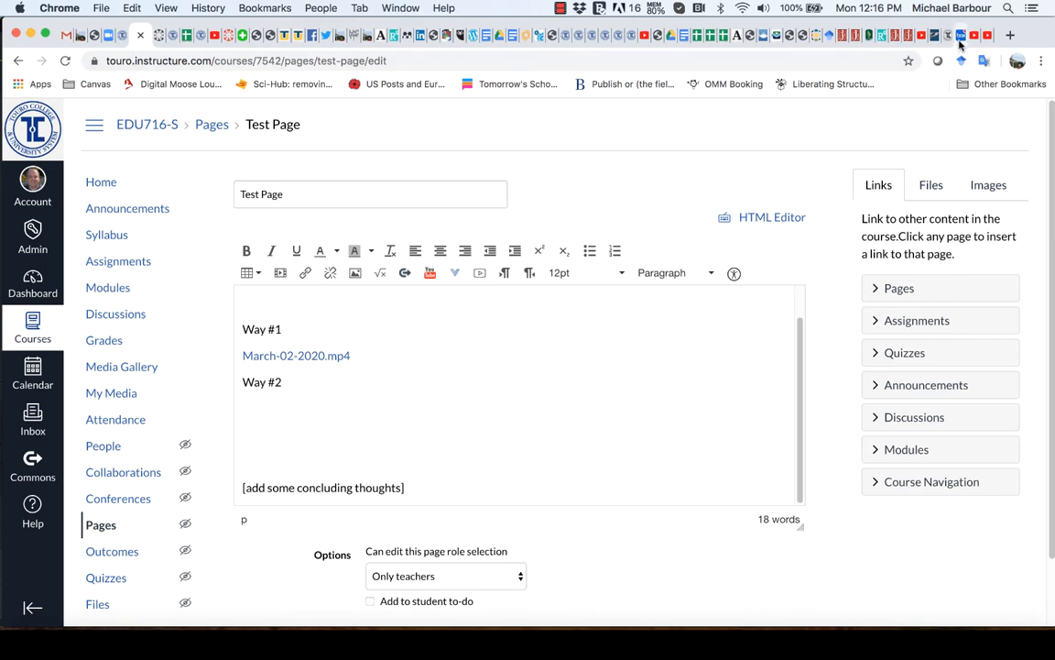
- Copy the Embed Widget code for March-02-2020.mp4 from Box's More Actions
click(957, 35)
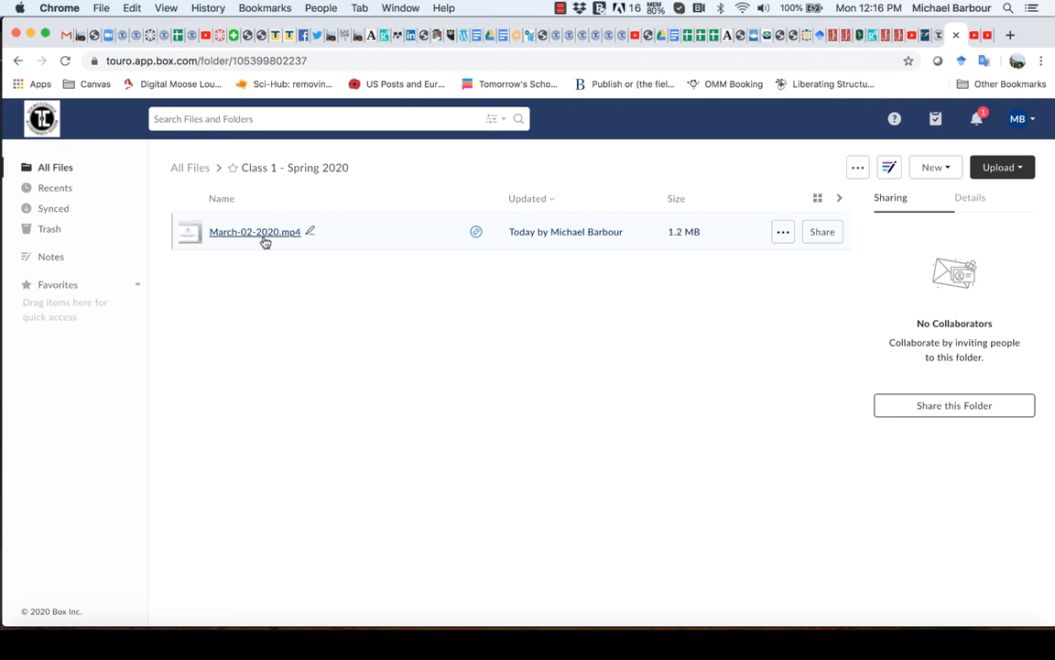
mouse_move(784, 230)
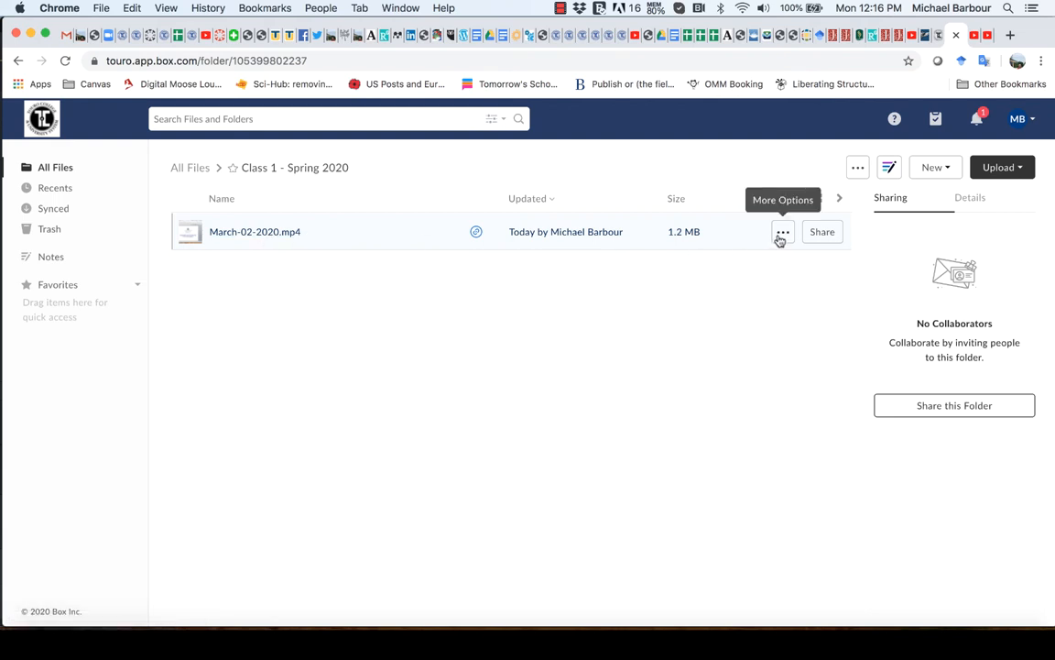
click(783, 231)
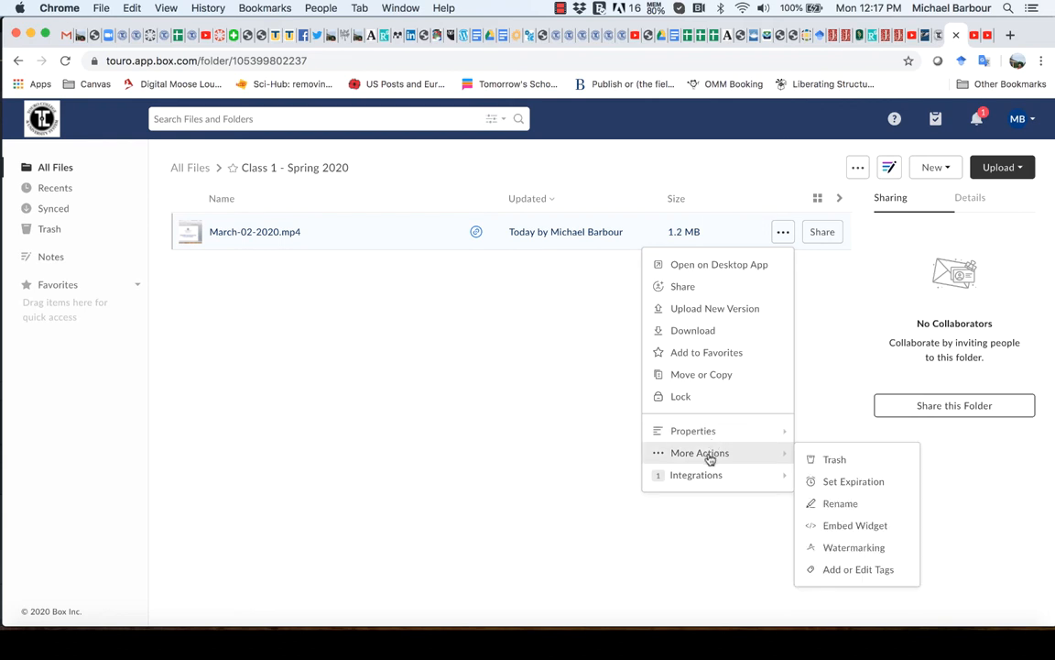
mouse_move(705, 458)
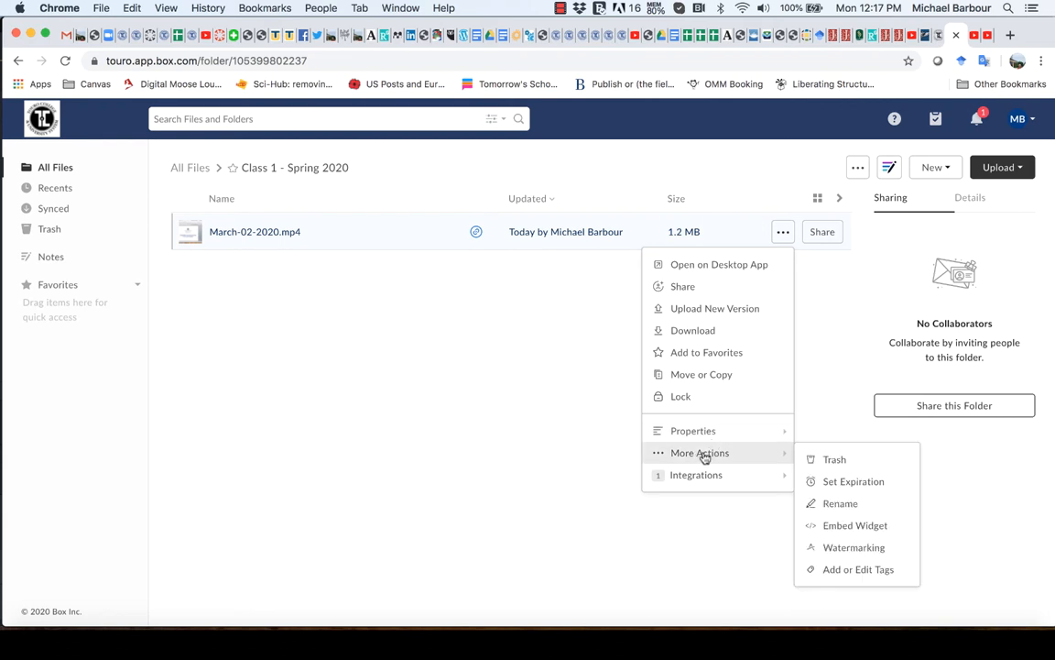
mouse_move(843, 531)
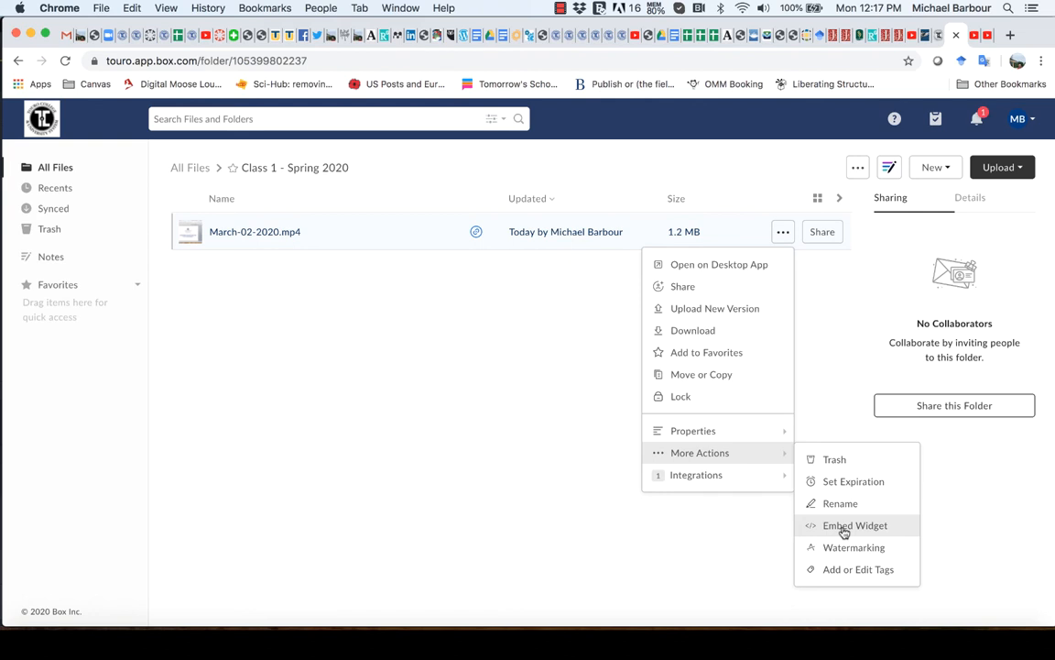
click(853, 524)
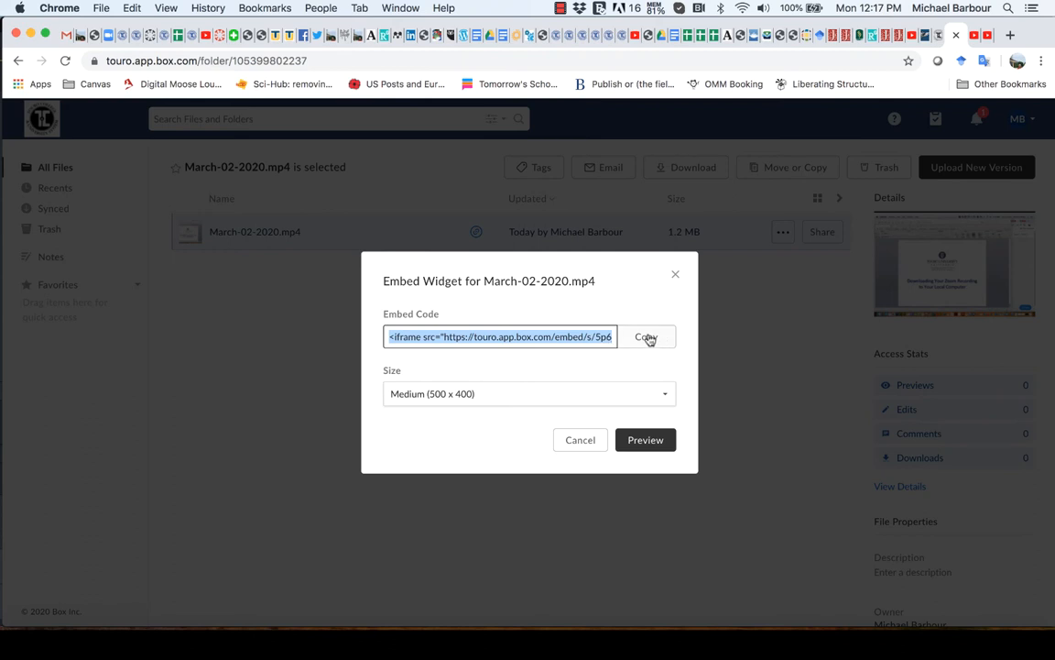
click(645, 337)
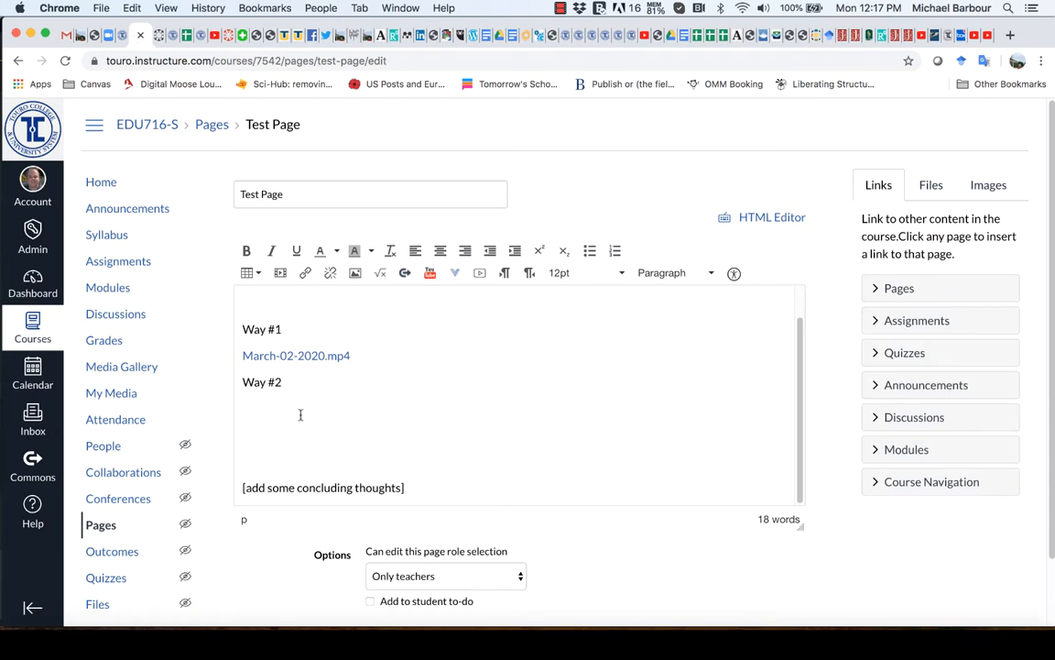
mouse_move(281, 273)
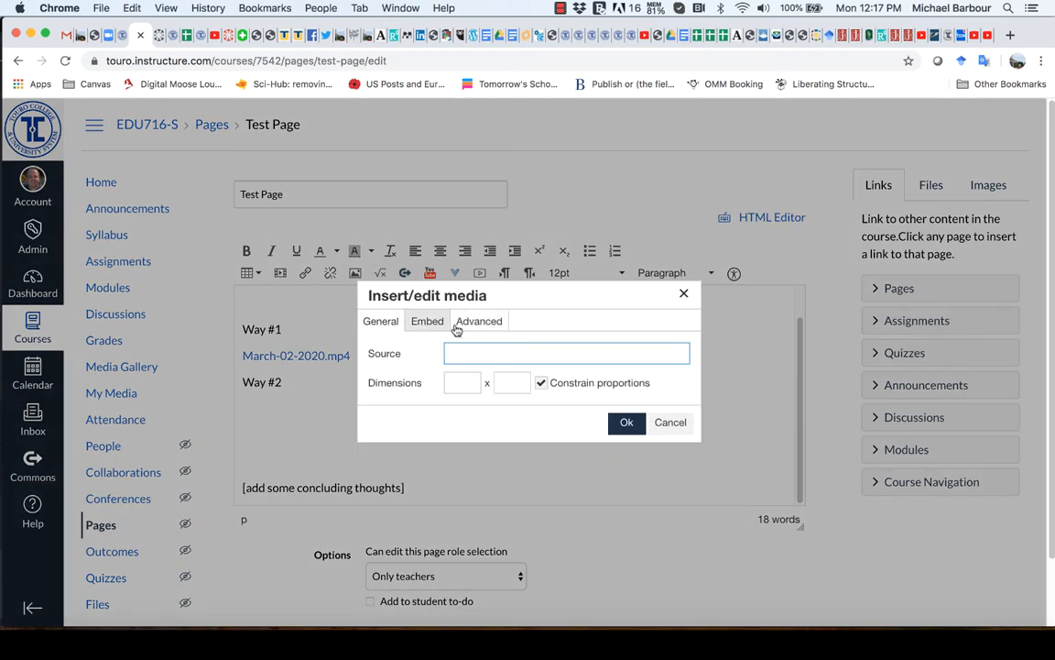
- Paste the Box embed code under Way #2 via Insert/Edit Media and save Test Page
click(427, 321)
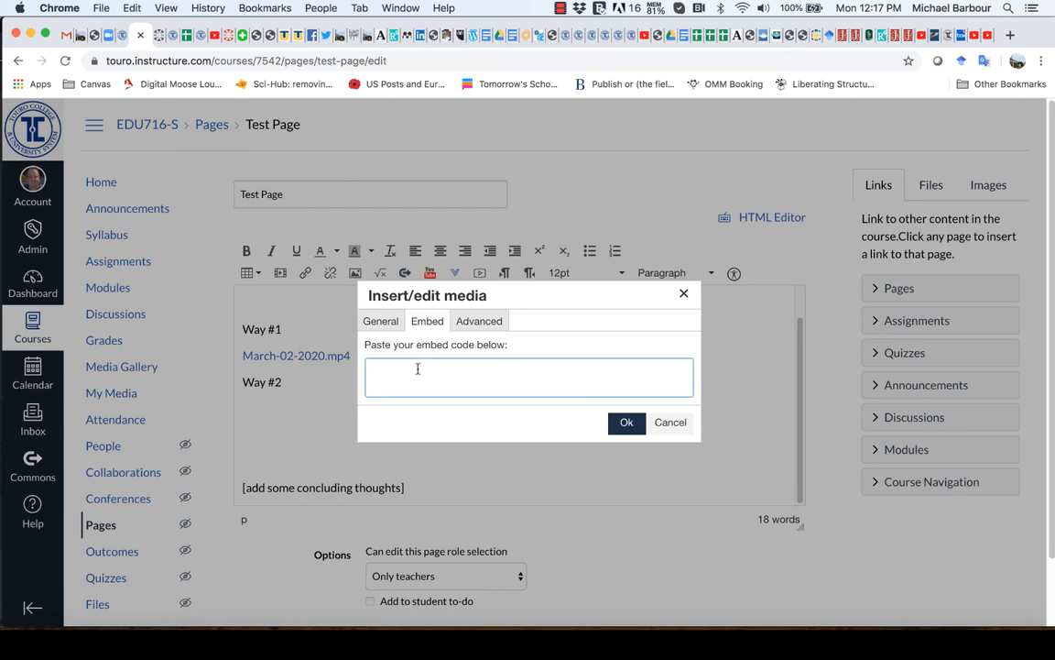
right_click(418, 377)
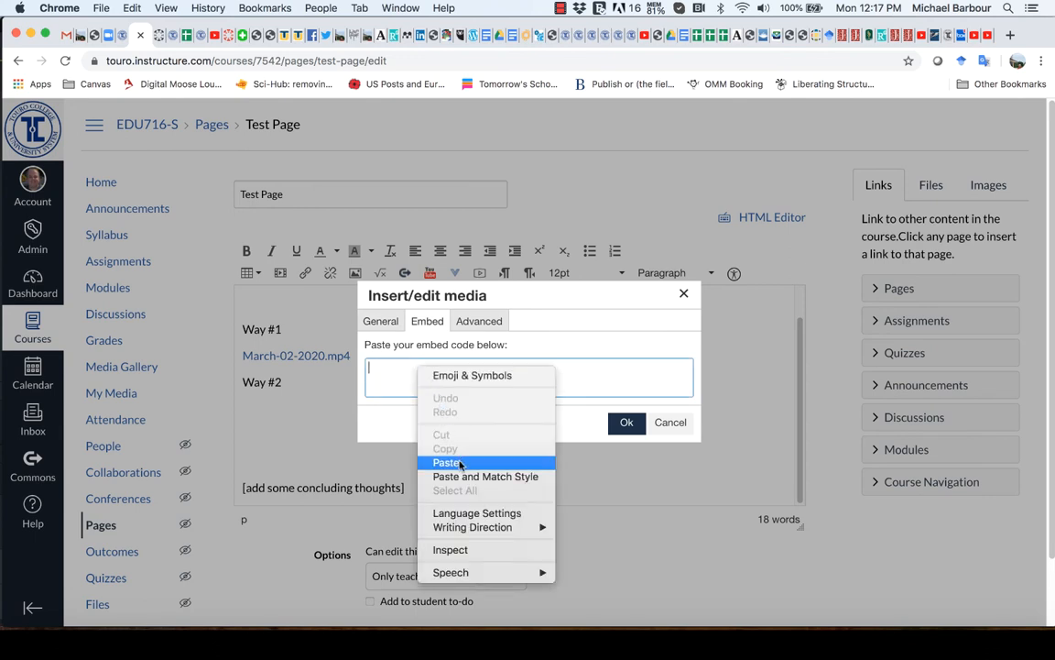
click(447, 461)
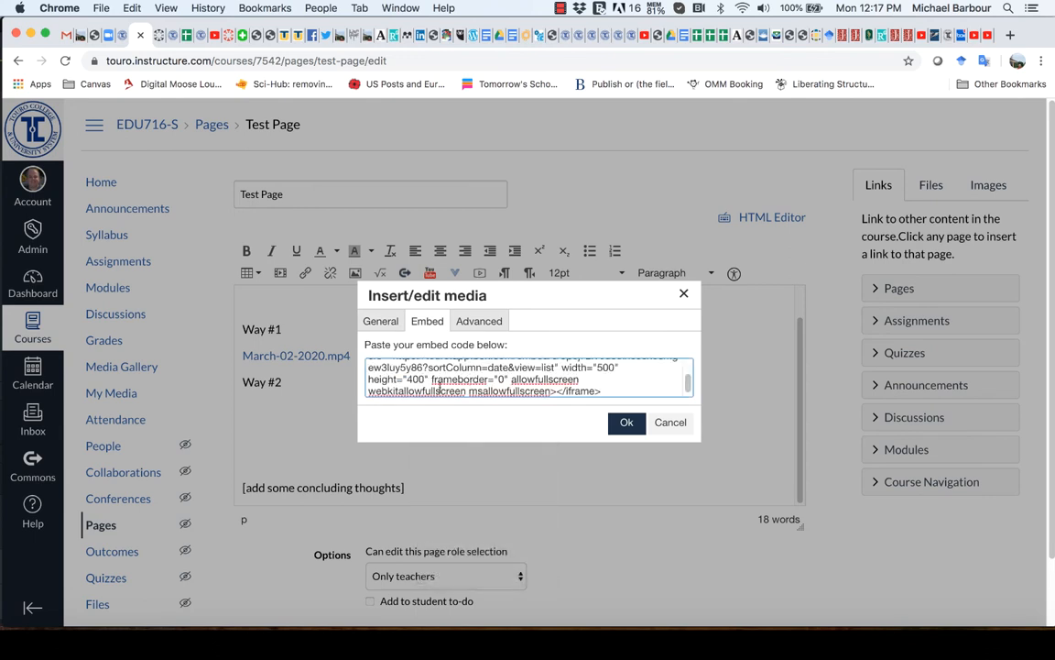
click(626, 422)
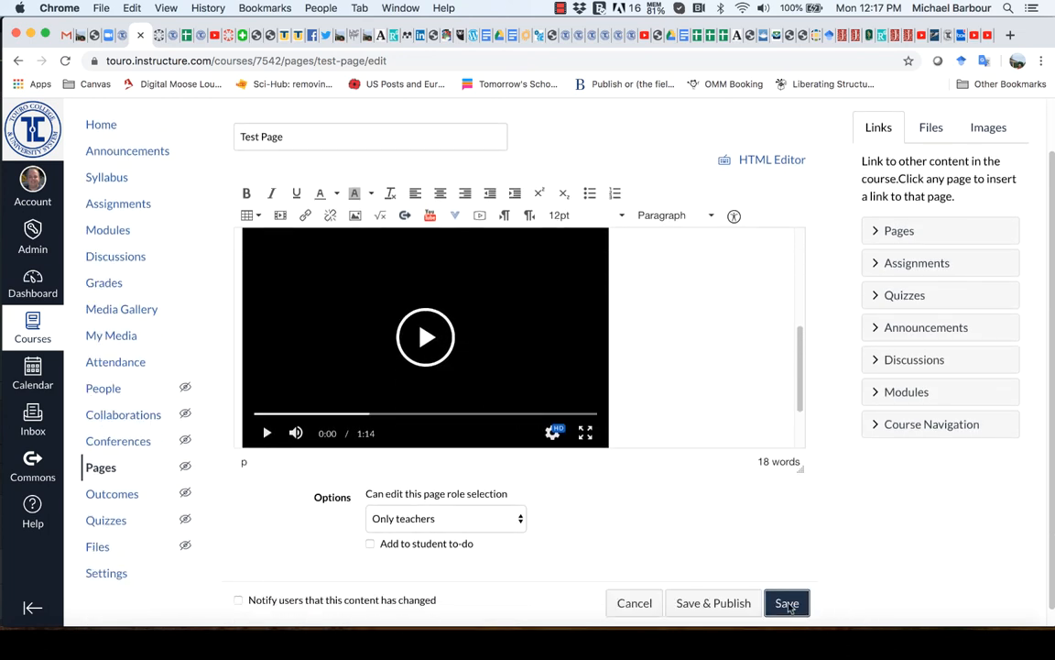
click(786, 602)
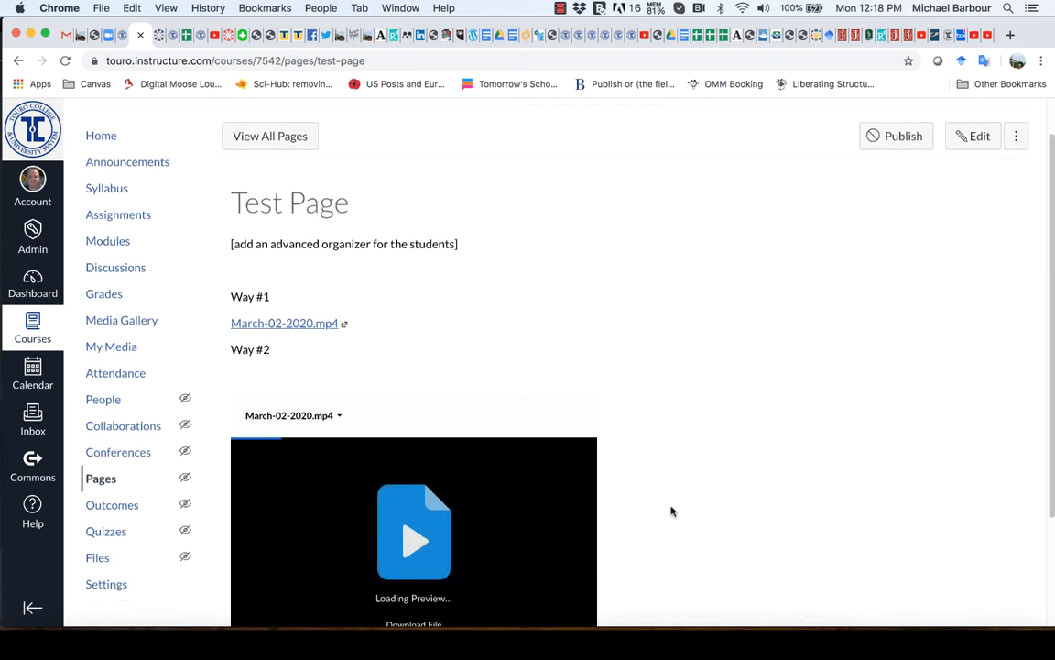
scroll(down, 3)
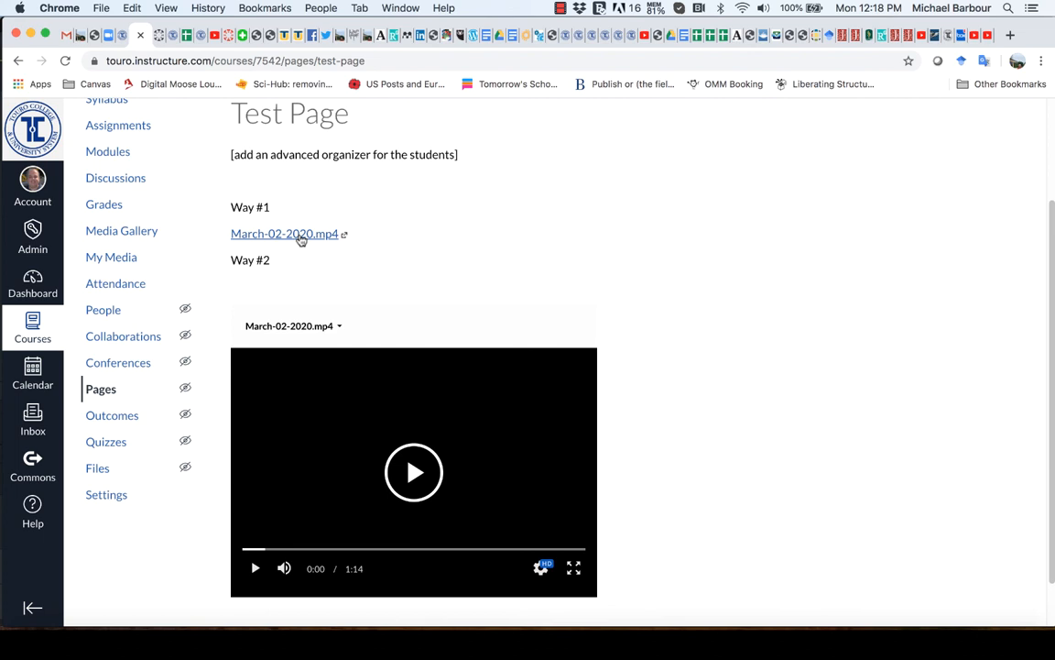
click(284, 235)
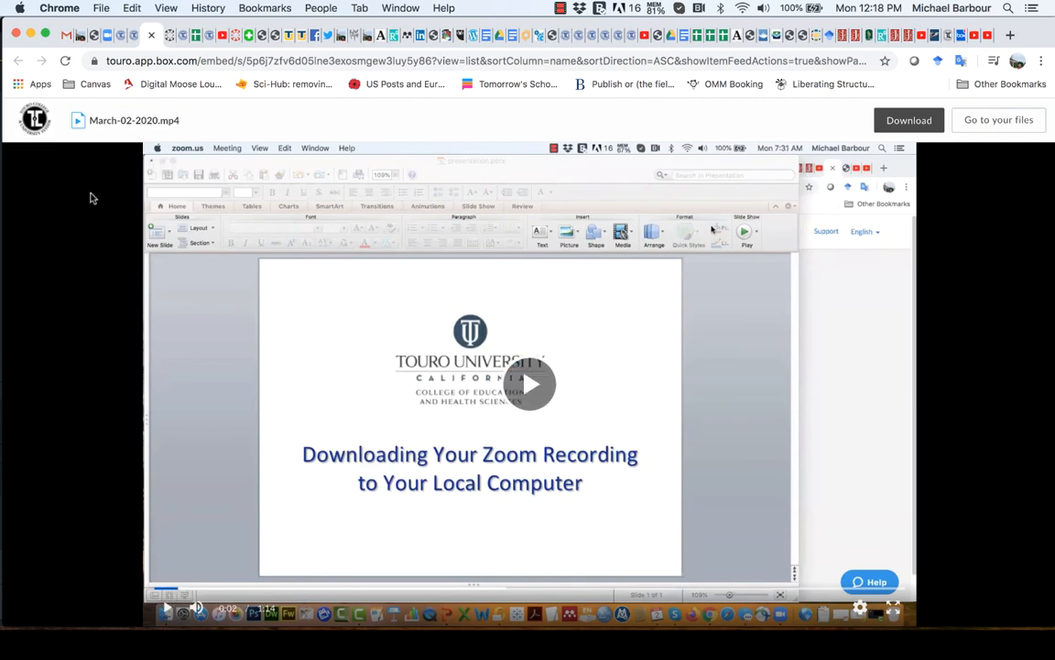
click(18, 61)
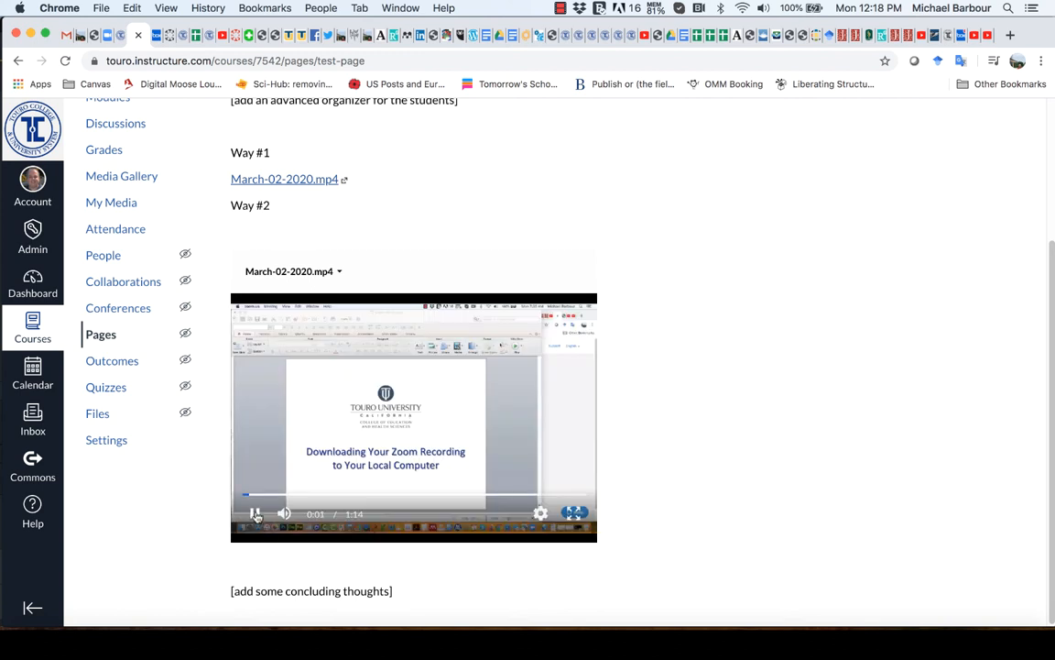
click(256, 513)
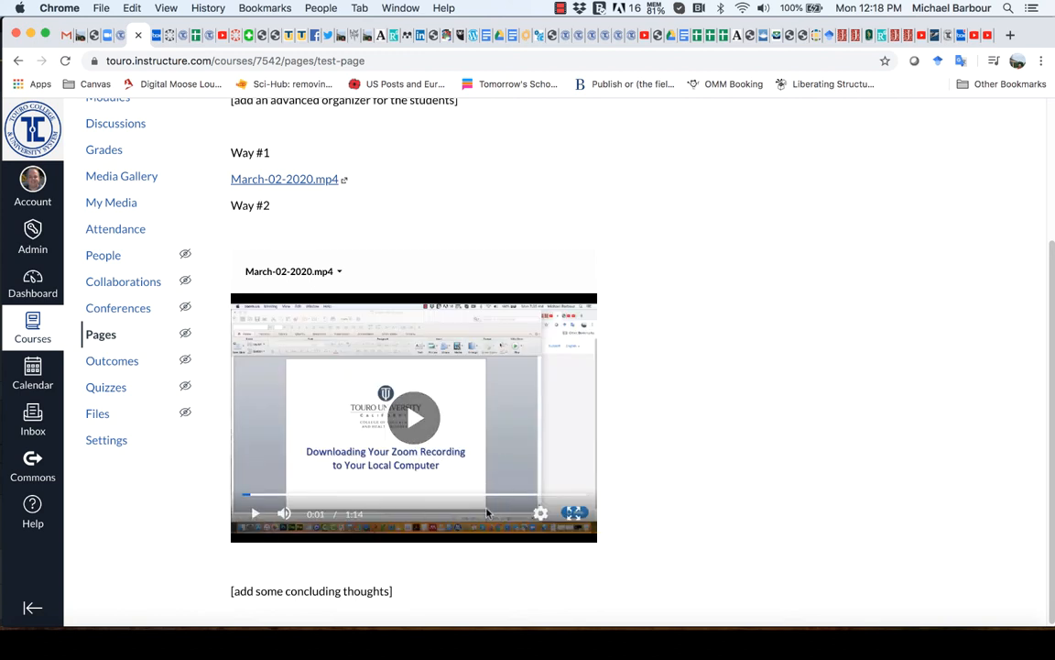
mouse_move(573, 513)
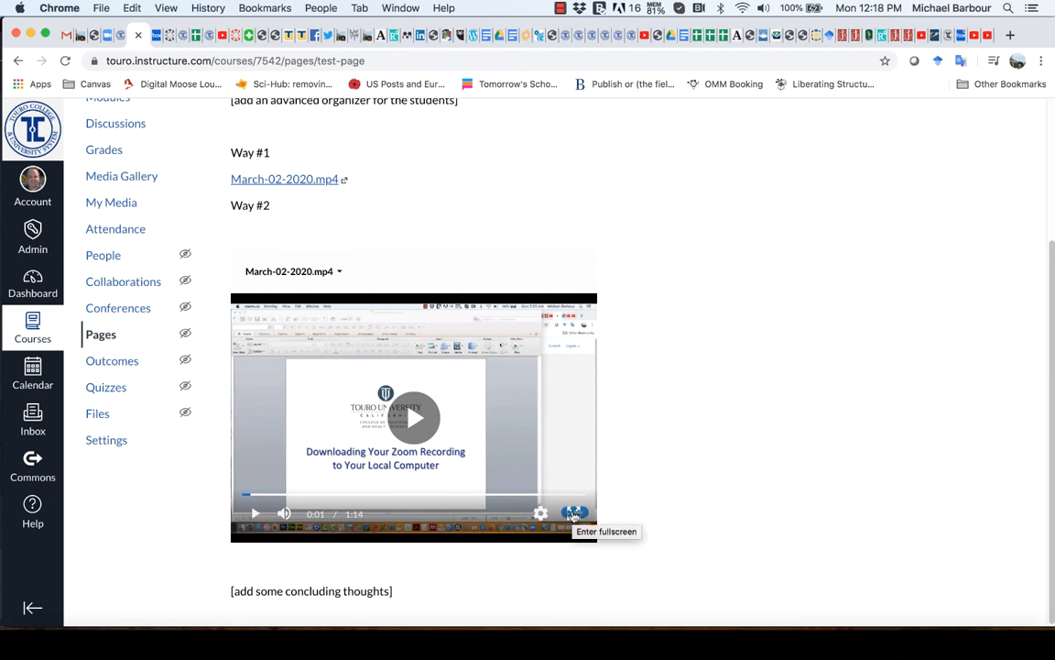
mouse_move(467, 483)
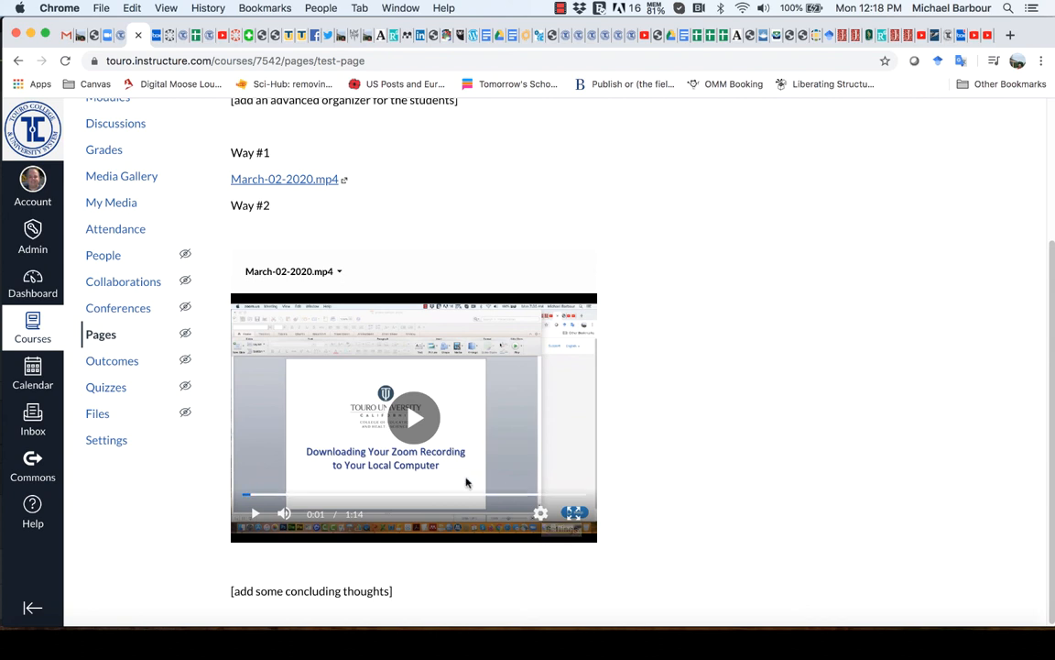
mouse_move(674, 482)
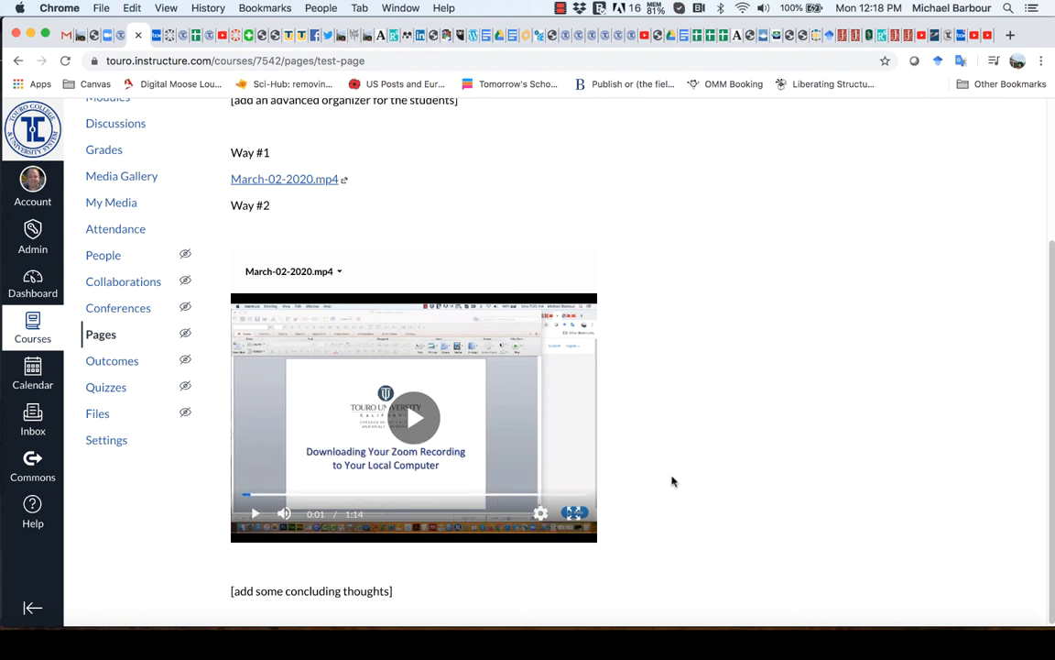
mouse_move(685, 489)
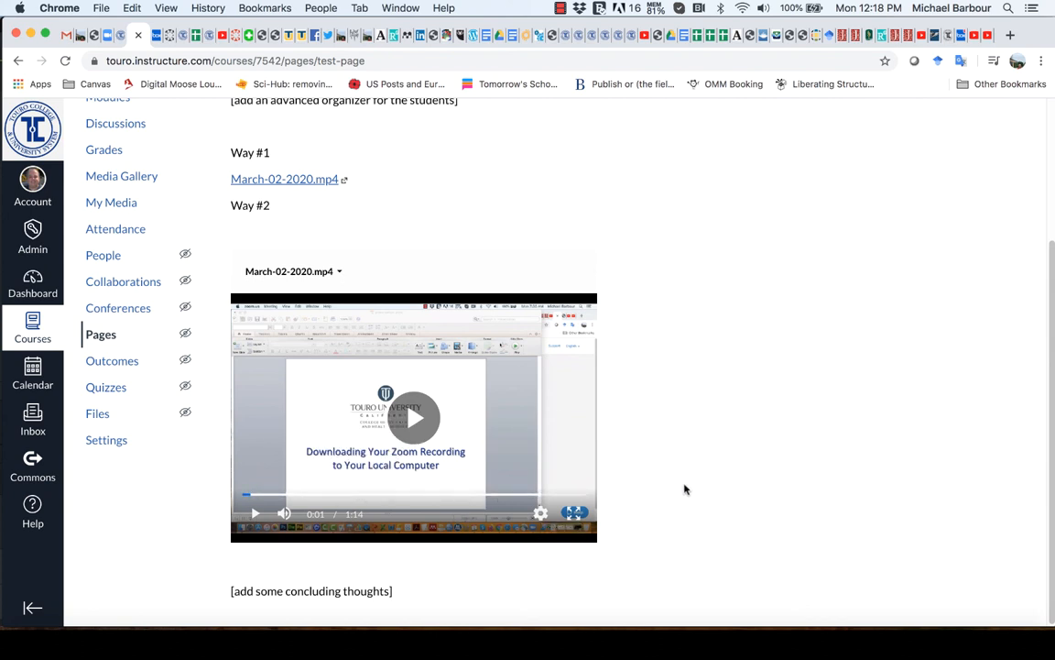
scroll(down, 3)
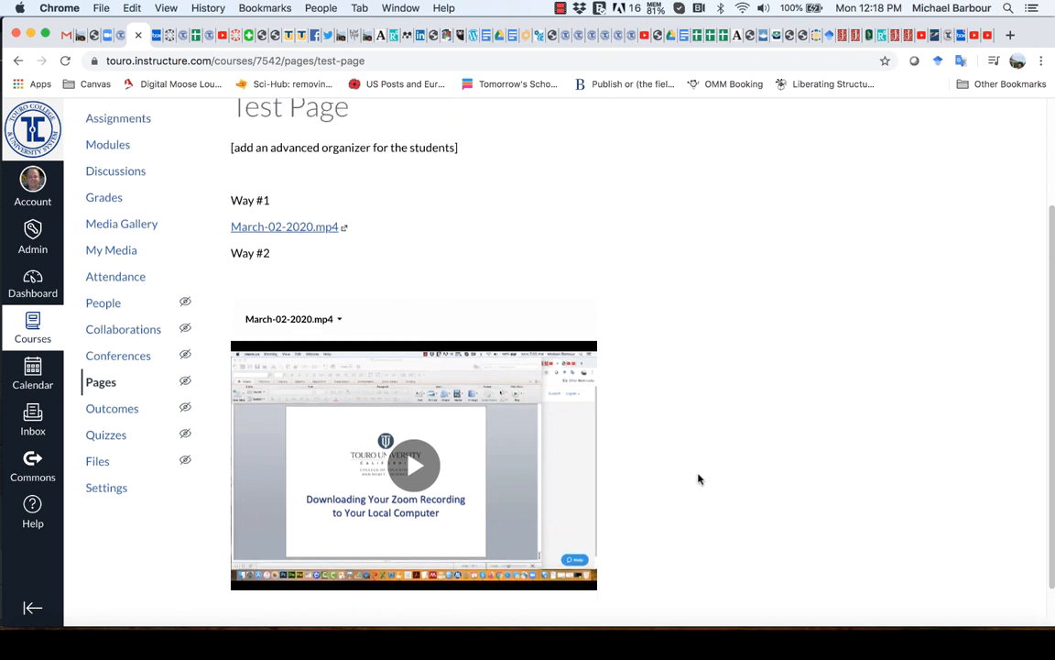
mouse_move(705, 484)
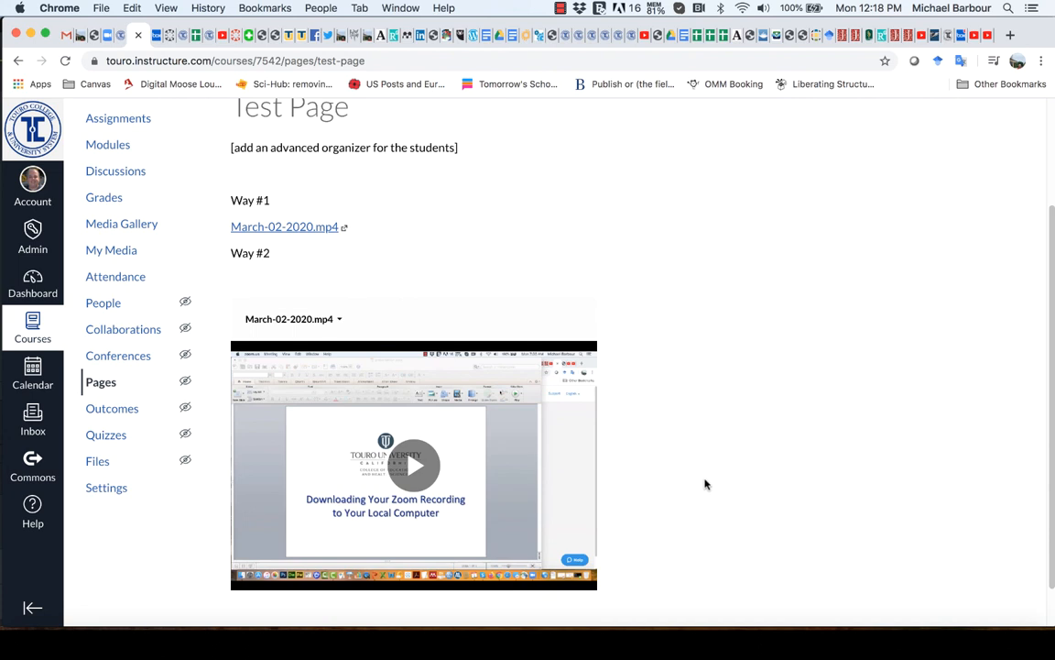
mouse_move(703, 486)
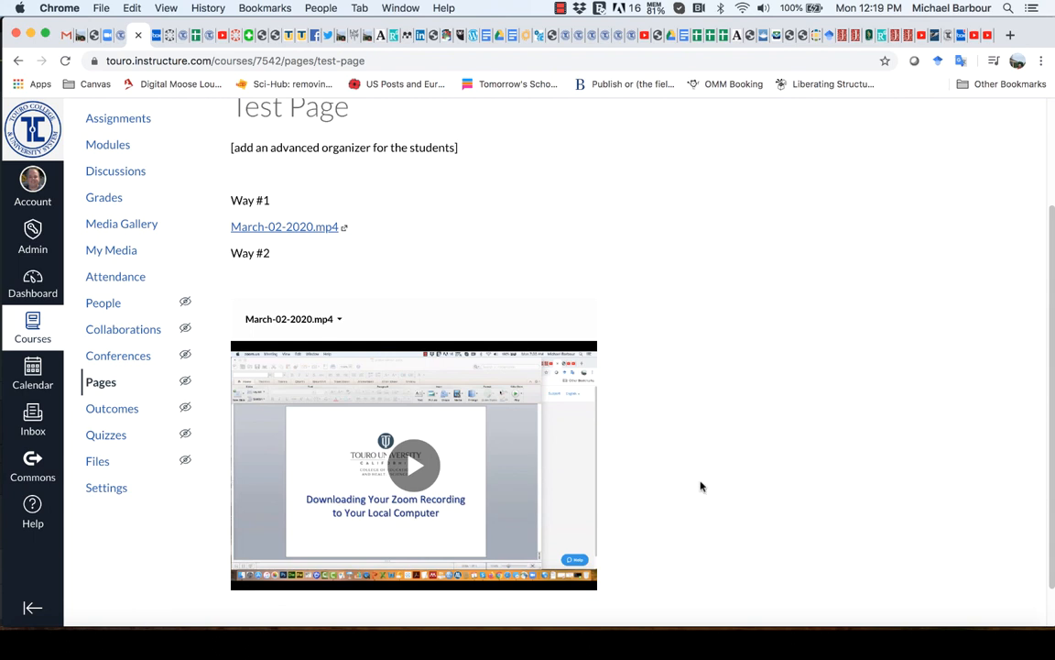
mouse_move(692, 477)
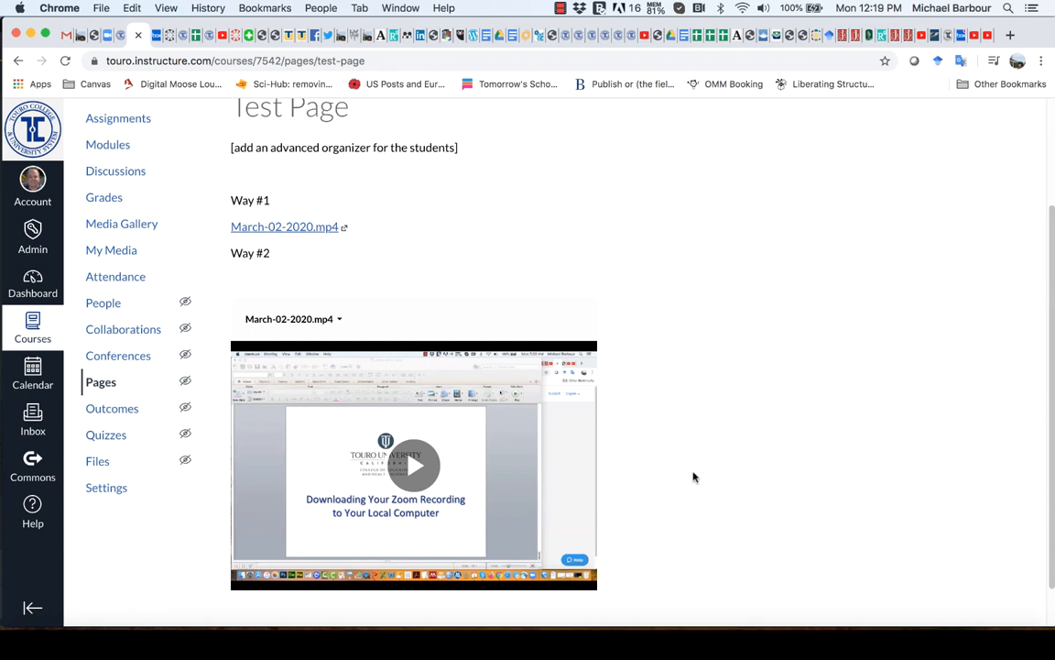